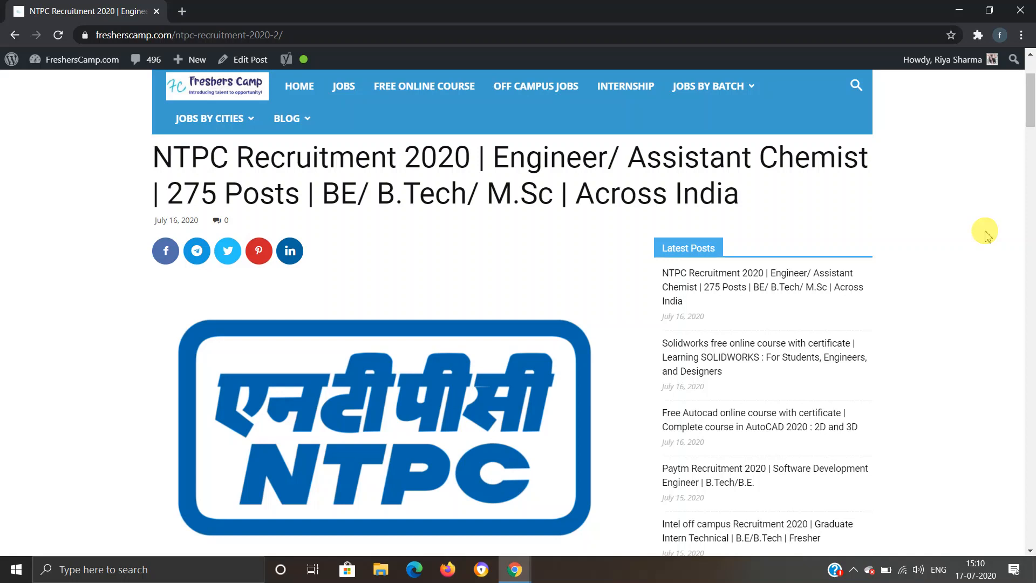
pyautogui.moveTo(1023, 102)
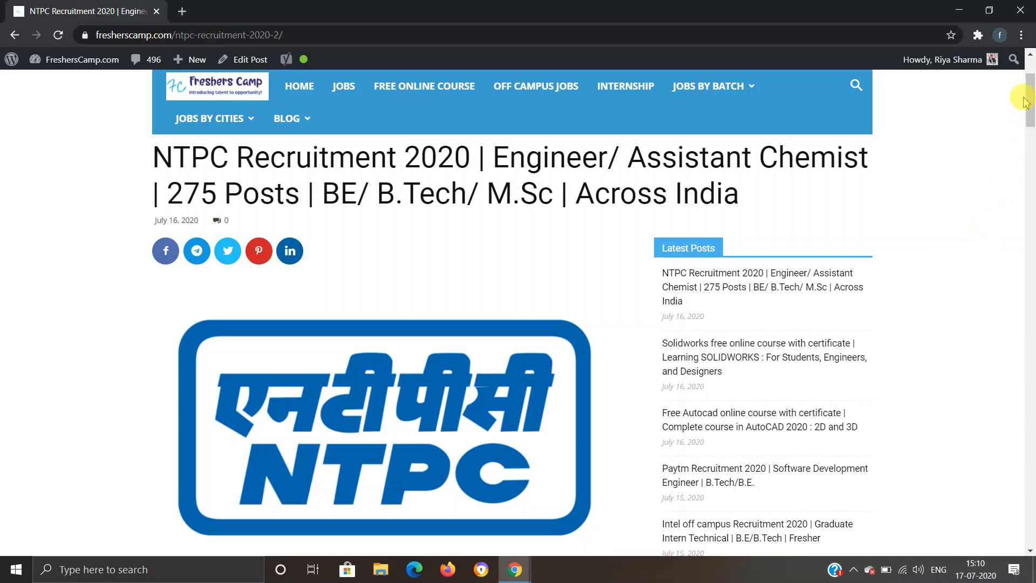
# Scroll through the NTPC post's vacancies, salary and experience down to Eligibility Criteria.
pyautogui.scroll(-3)
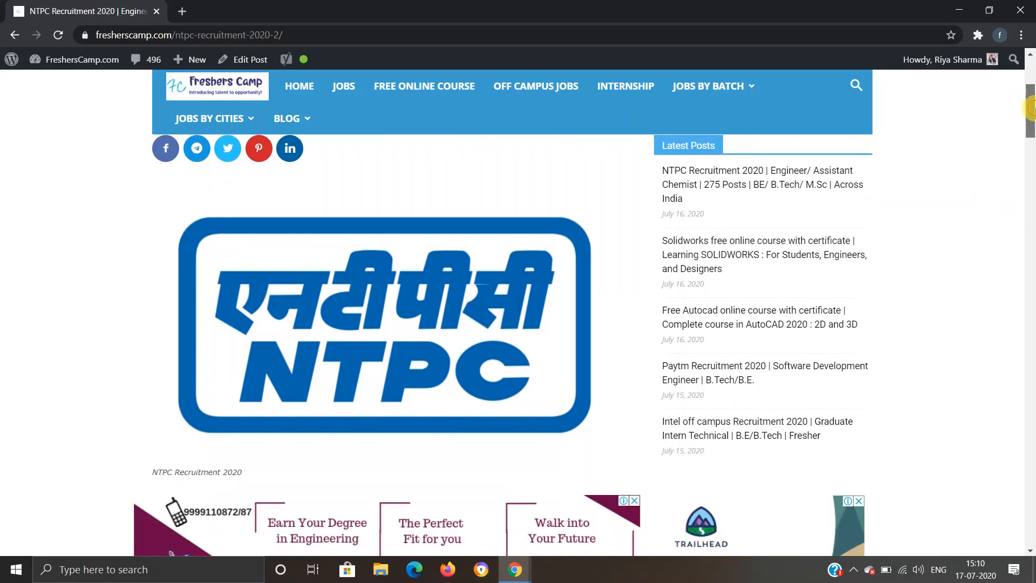
pyautogui.scroll(-3)
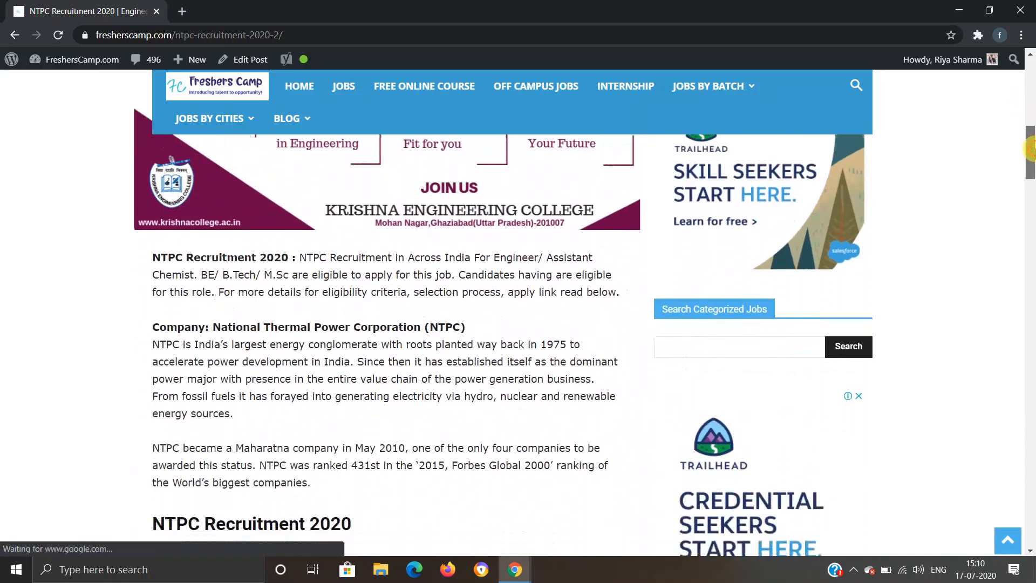
pyautogui.scroll(-3)
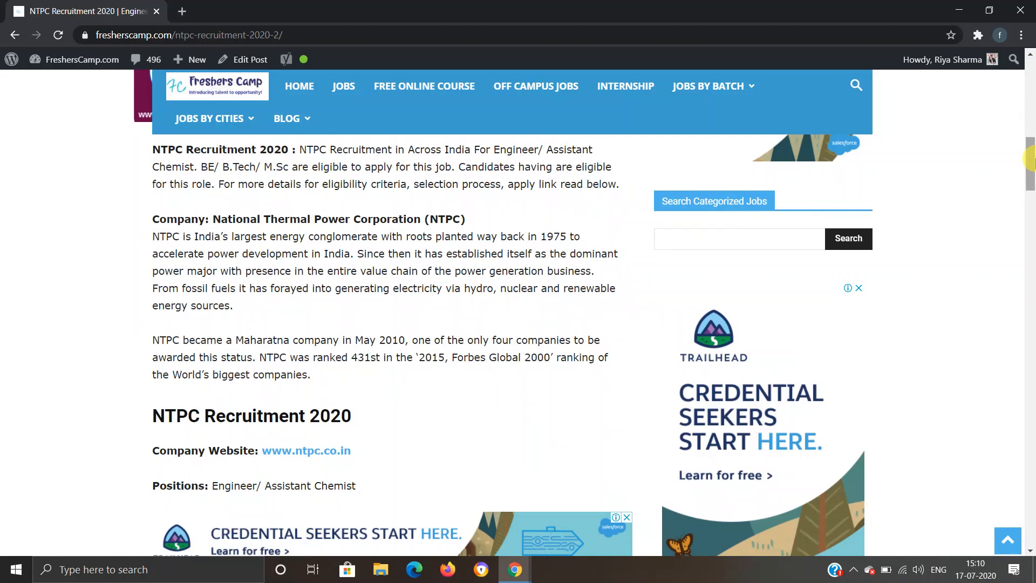
pyautogui.scroll(-3)
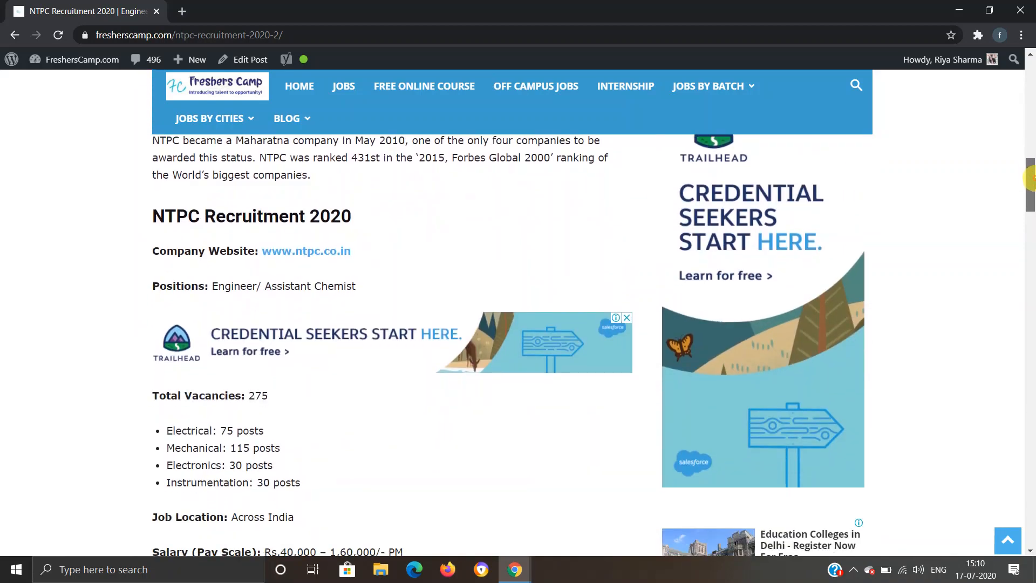
pyautogui.scroll(-3)
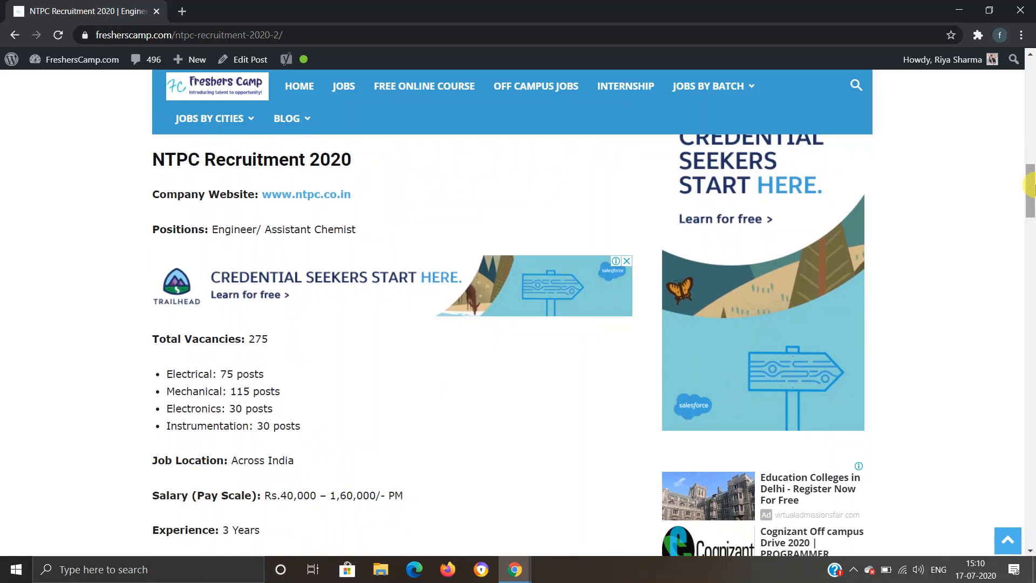
pyautogui.scroll(-3)
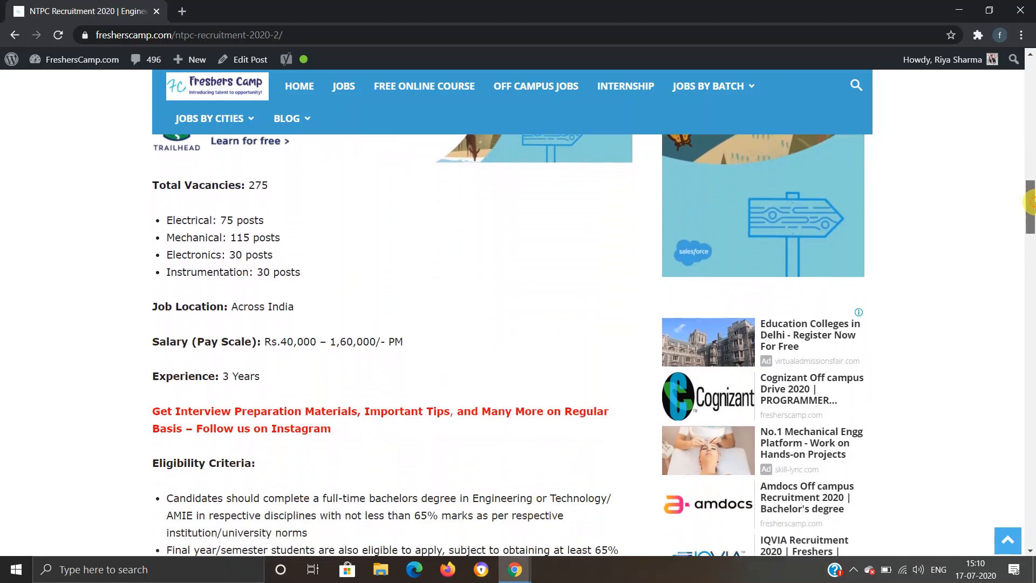
pyautogui.scroll(-3)
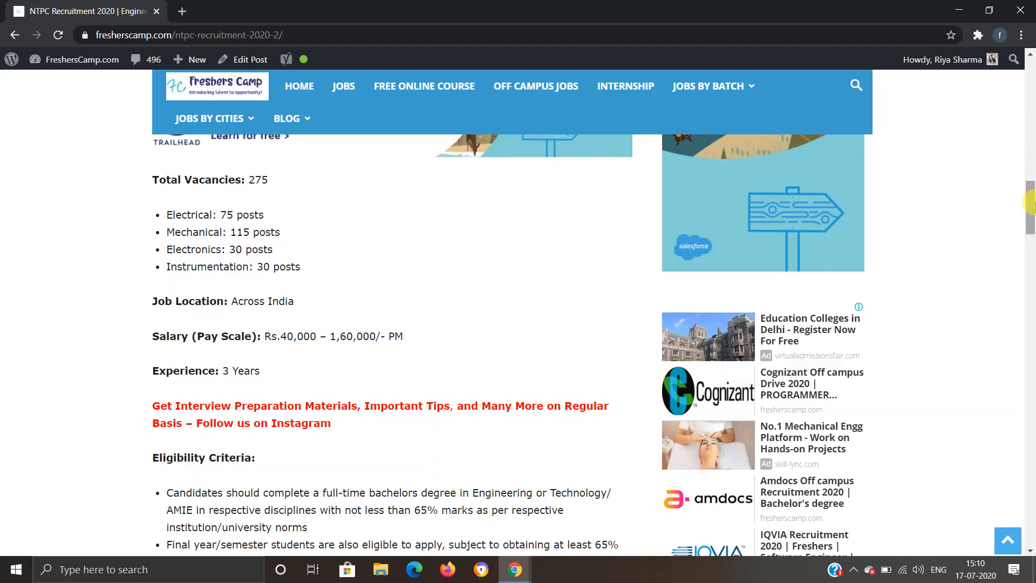
pyautogui.scroll(-3)
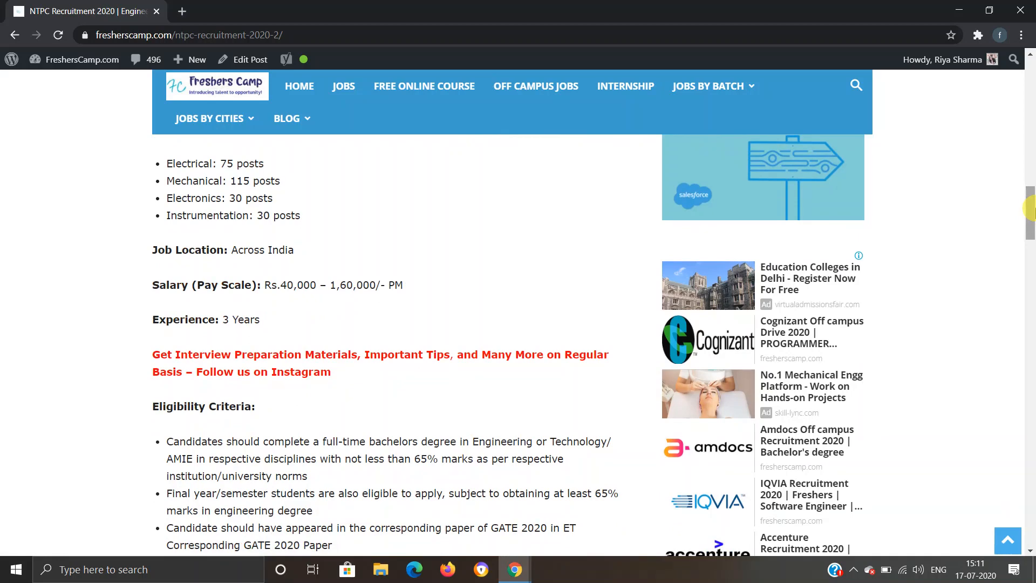
pyautogui.scroll(-3)
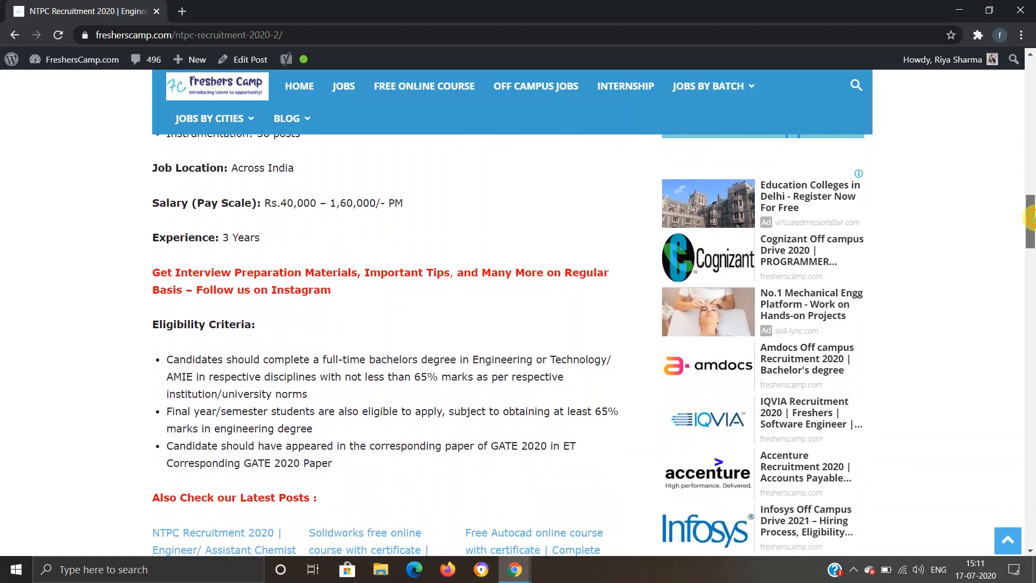
# Scroll past the latest-posts links to the engineering disciplines table and M.Sc Chemistry requirement.
pyautogui.scroll(-3)
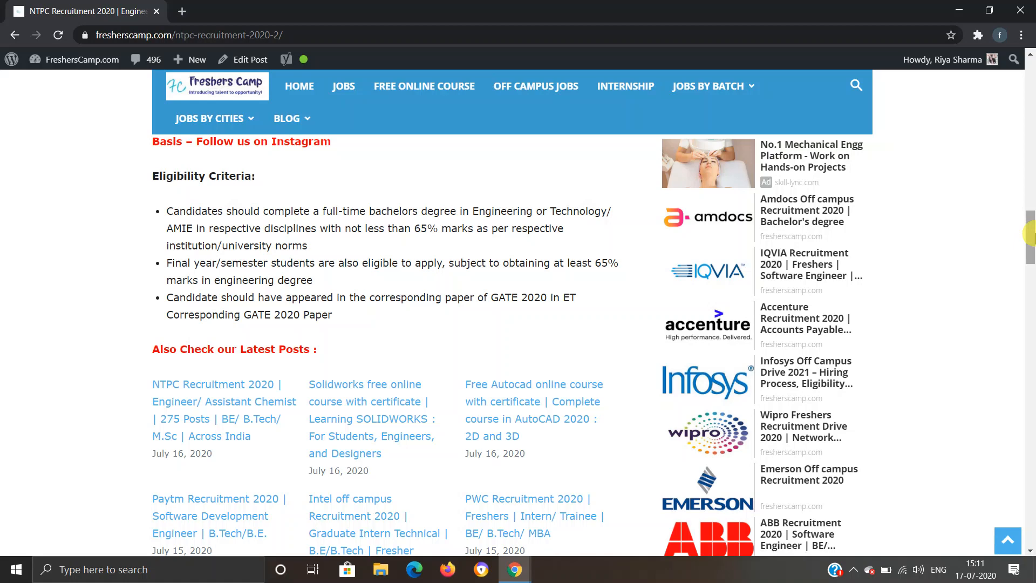
pyautogui.scroll(-3)
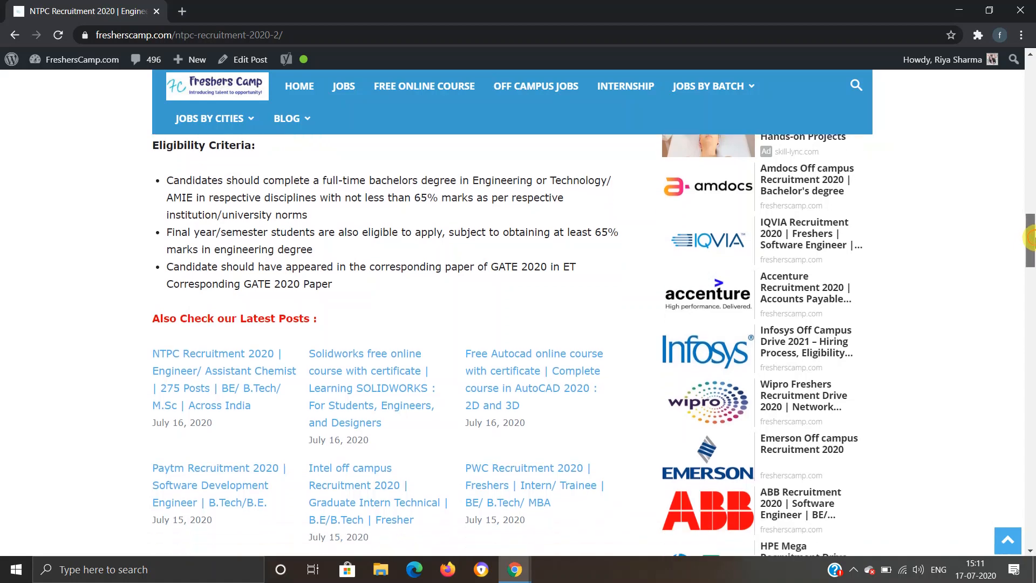
pyautogui.scroll(-3)
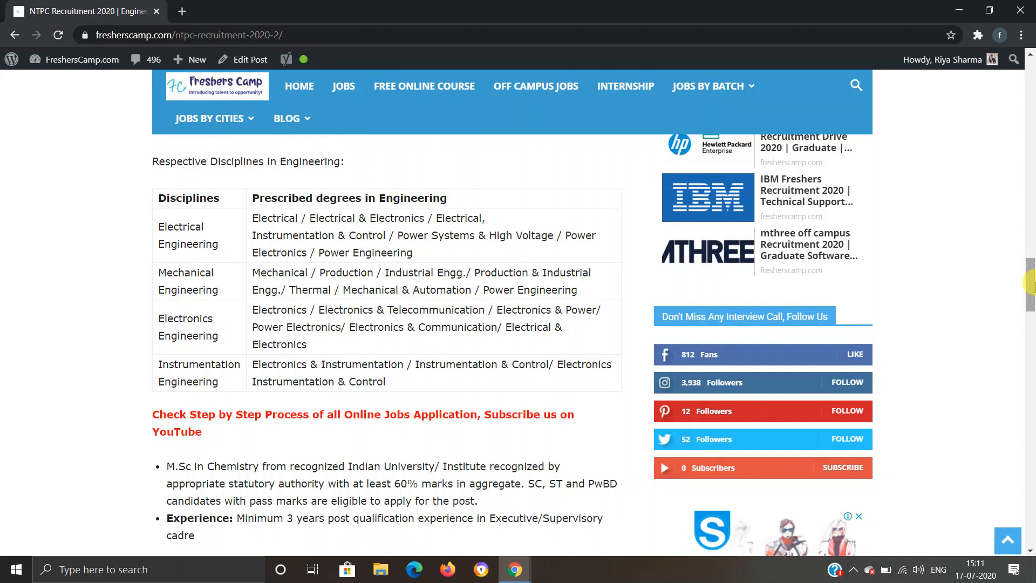
# Scroll past age limit, selection process and merit list to application fee and How to Apply.
pyautogui.scroll(-3)
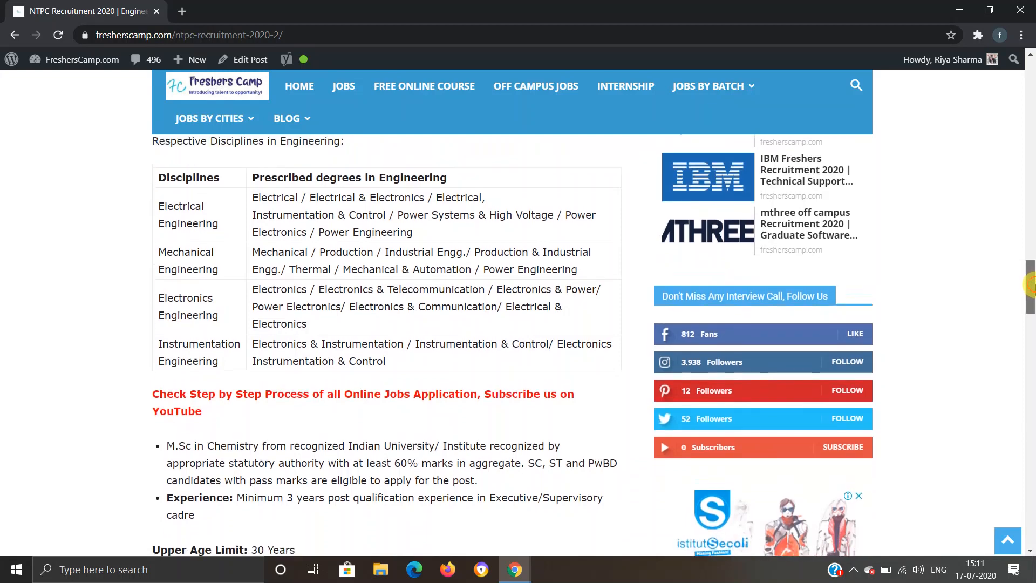
pyautogui.scroll(-3)
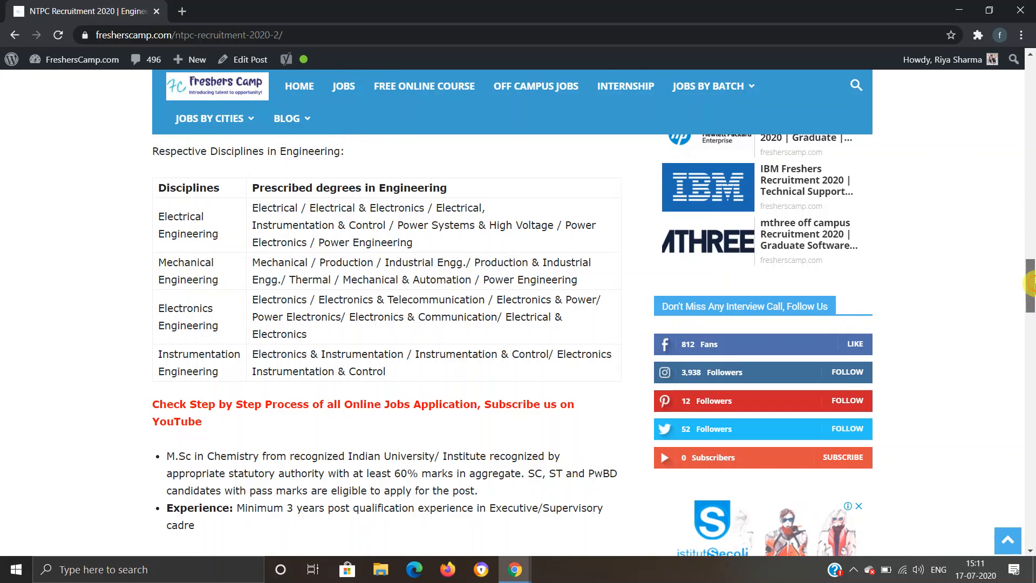
pyautogui.scroll(-3)
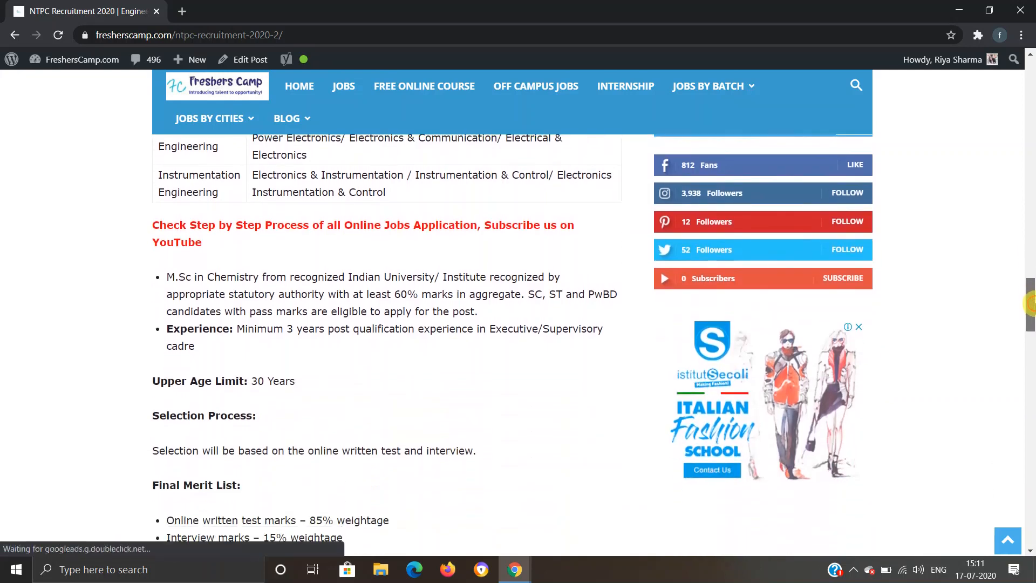
pyautogui.scroll(-3)
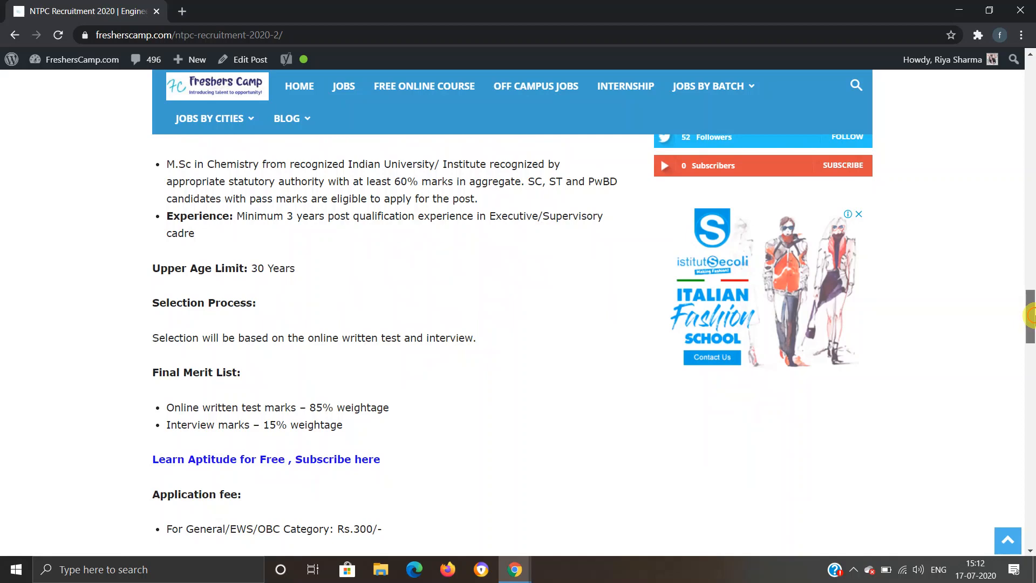
pyautogui.scroll(-3)
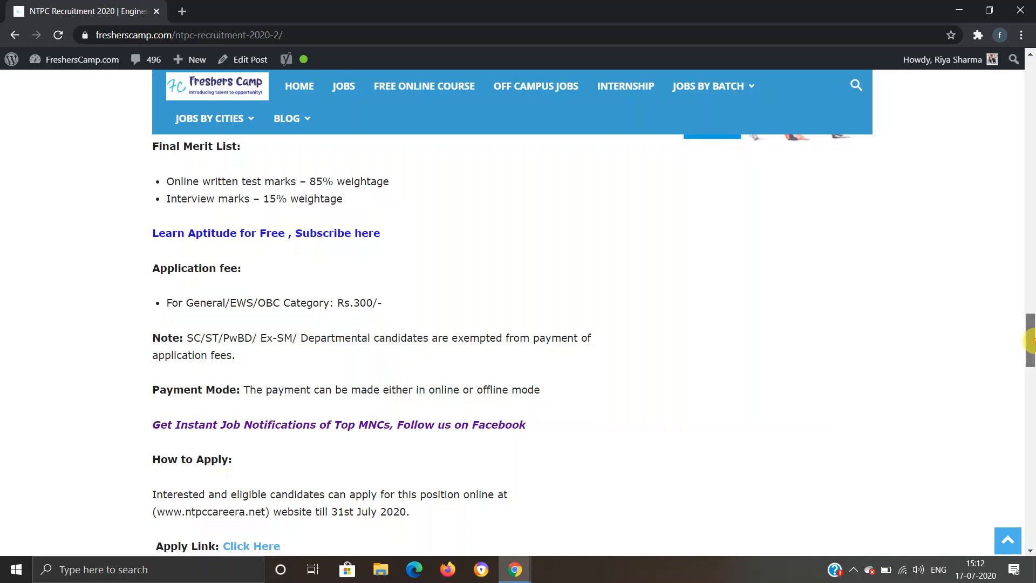
pyautogui.scroll(-3)
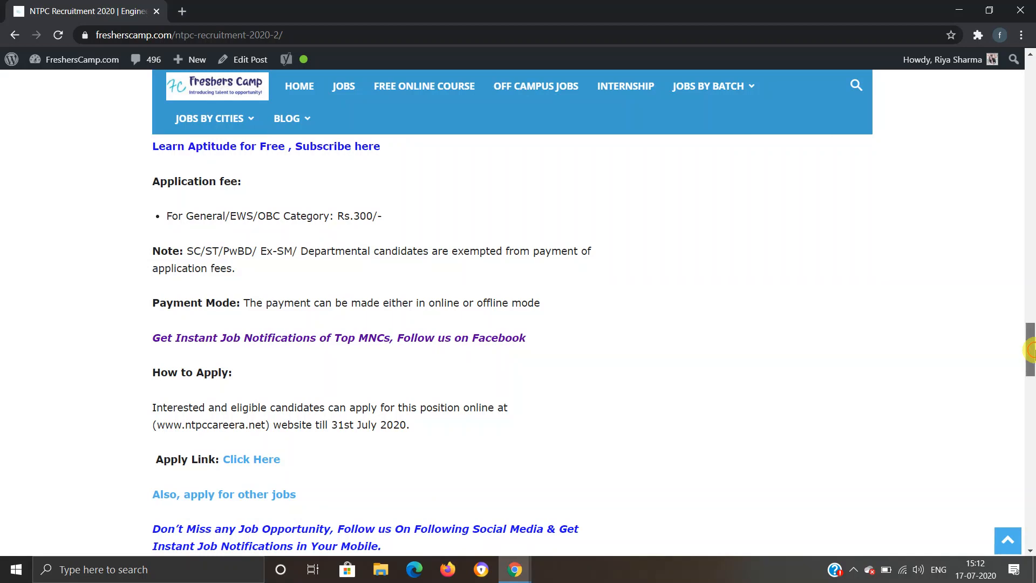
# Follow the 'Click Here' apply link to open NTPC's careers page in a new tab.
pyautogui.scroll(-3)
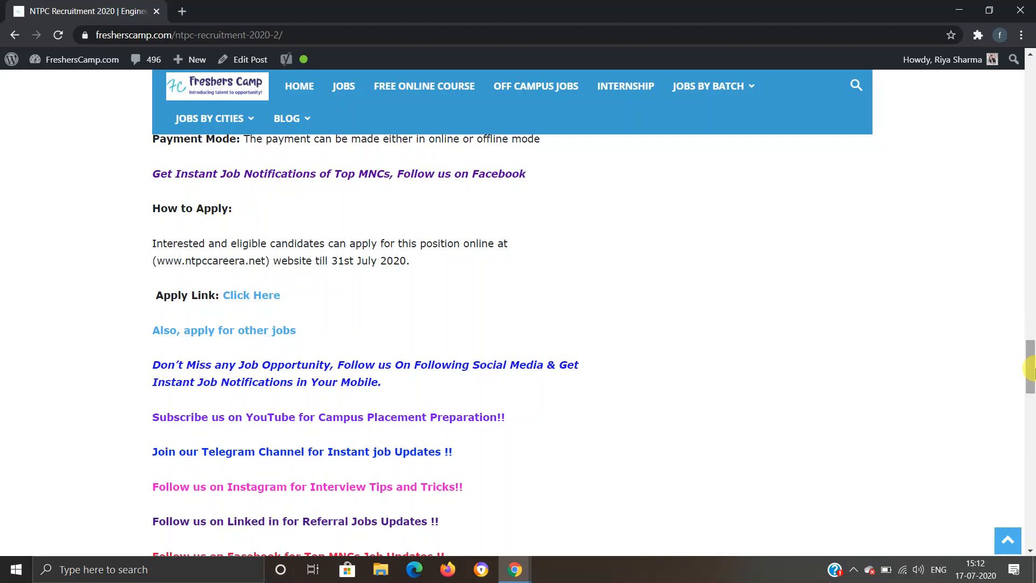
pyautogui.moveTo(215, 311)
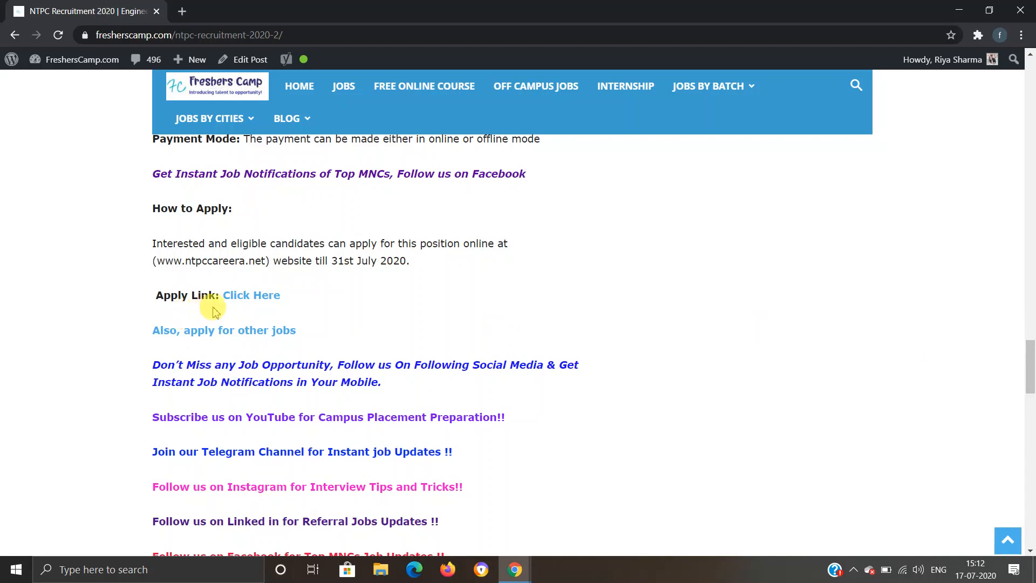
pyautogui.click(251, 295)
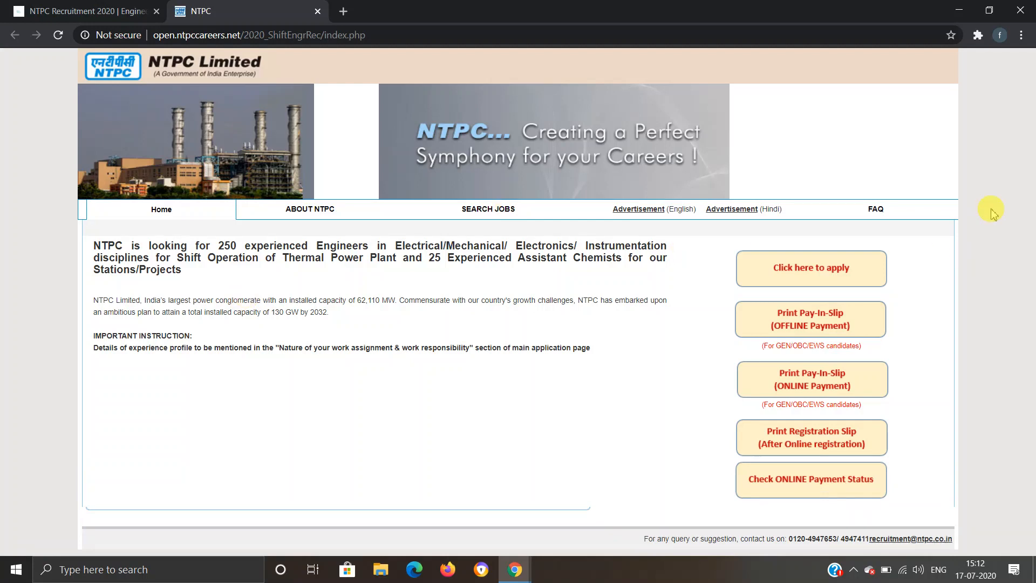
pyautogui.moveTo(983, 203)
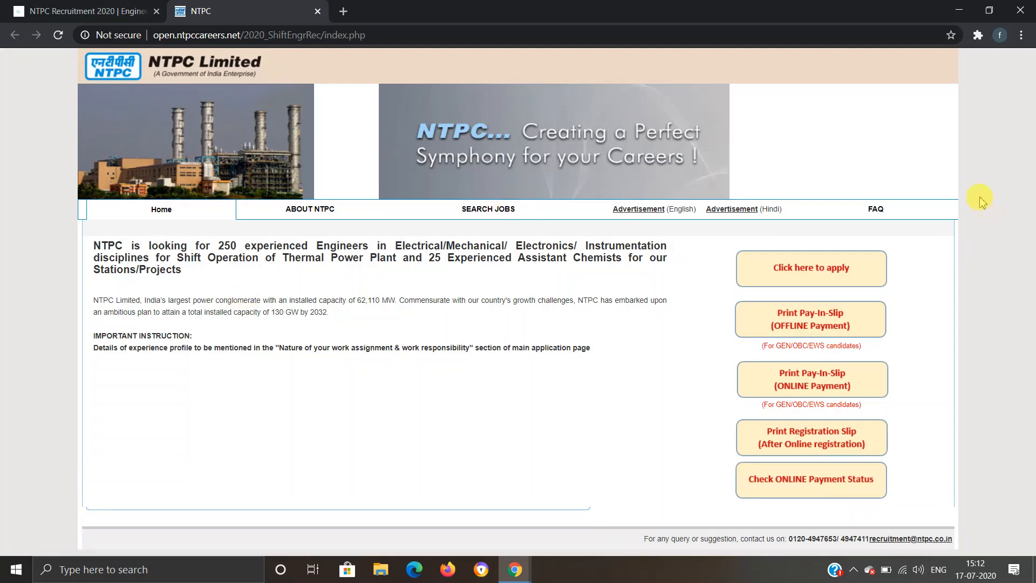
pyautogui.moveTo(695, 306)
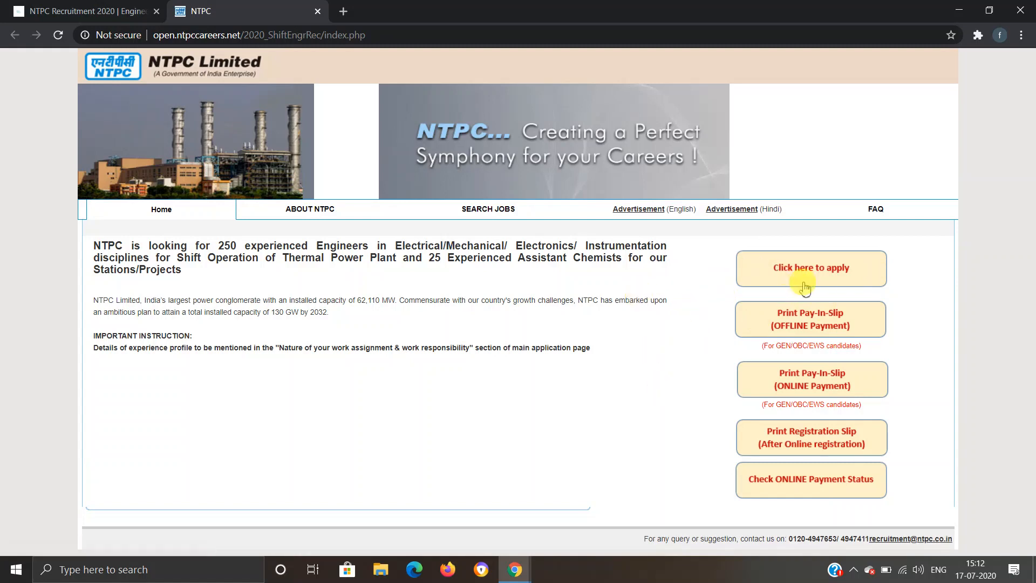
pyautogui.moveTo(797, 267)
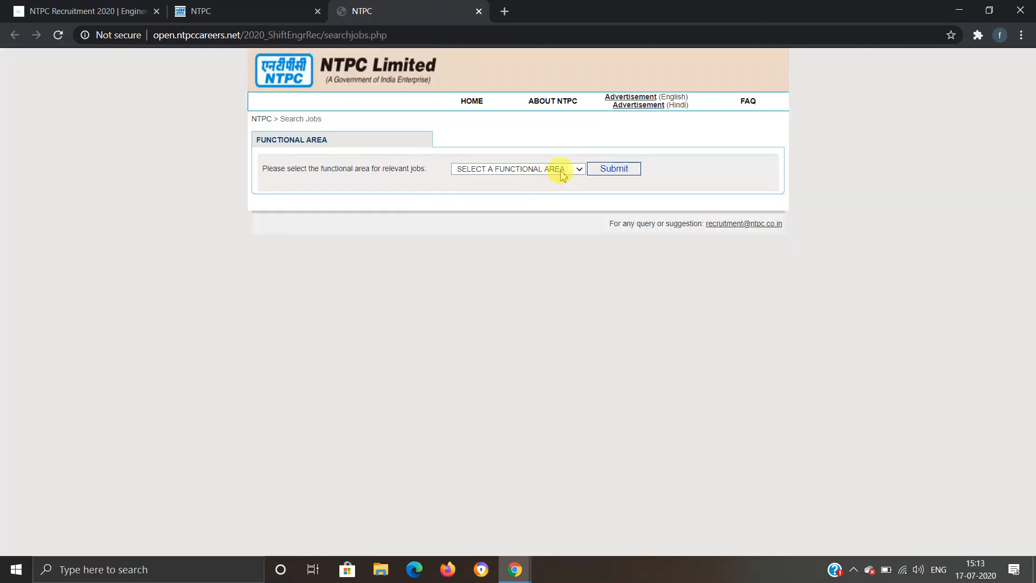
# Filter jobs by Engineer(Electrical) and apply for job ID 591.
pyautogui.click(517, 169)
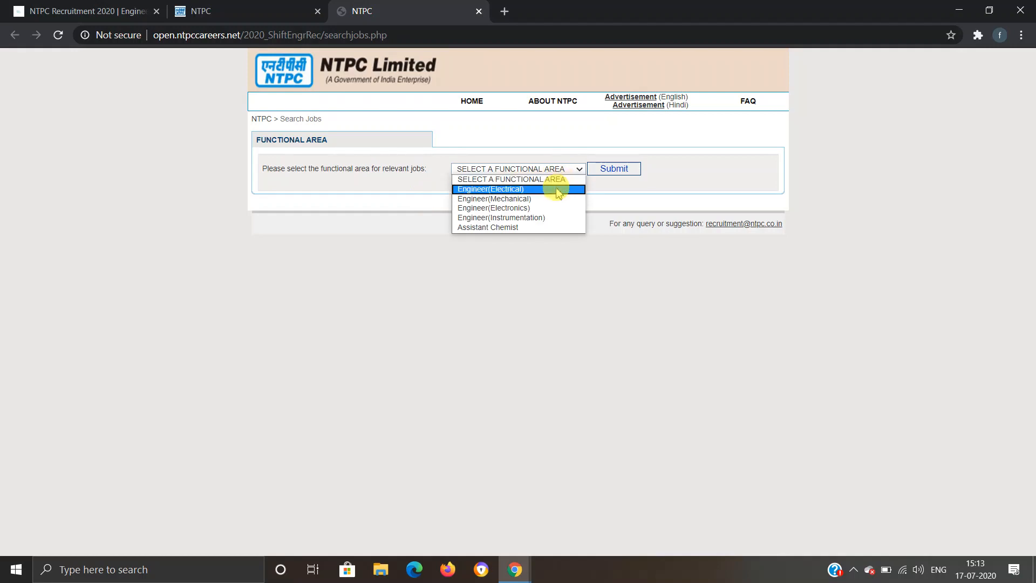
pyautogui.click(489, 188)
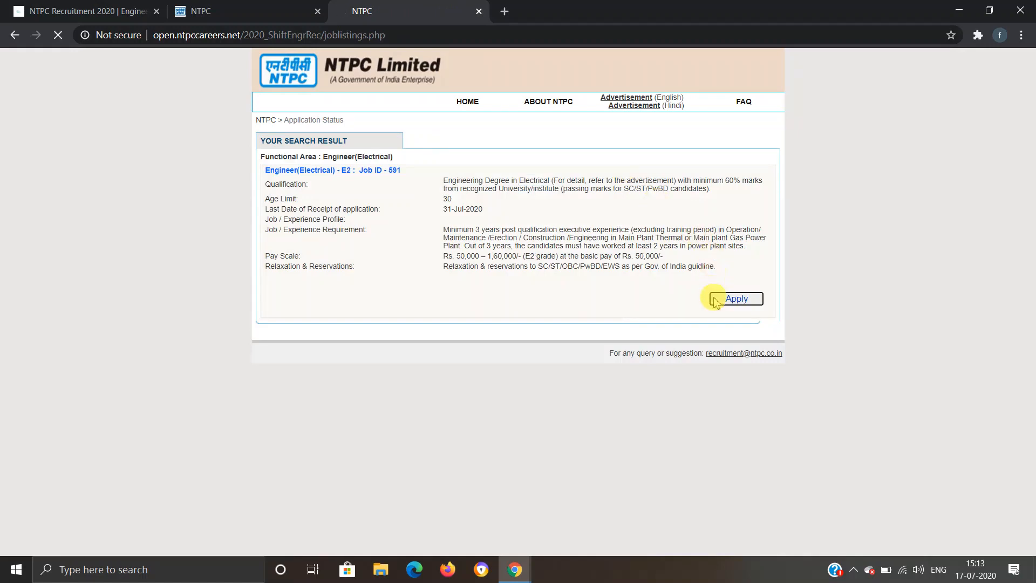
pyautogui.click(735, 298)
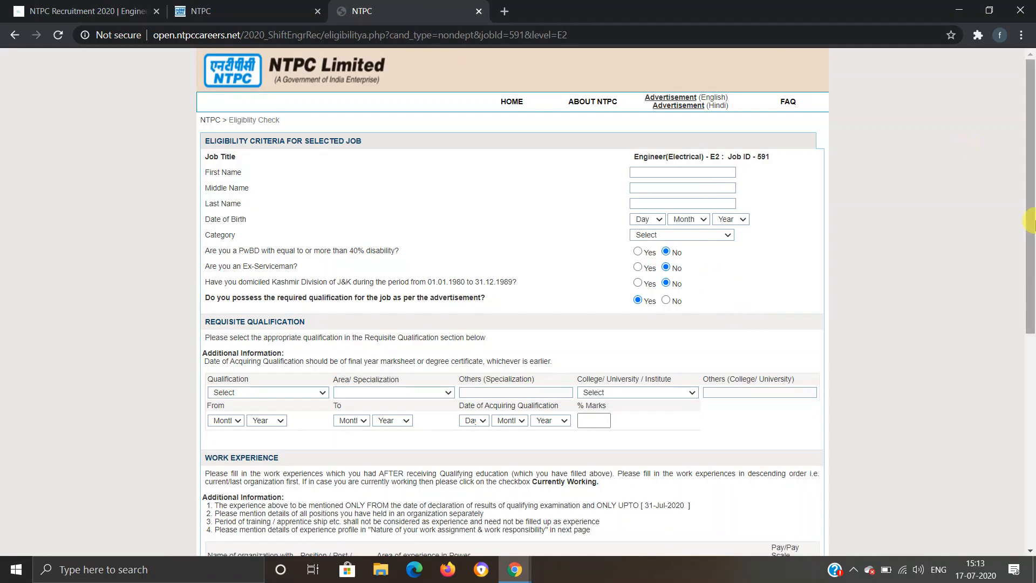
pyautogui.scroll(-3)
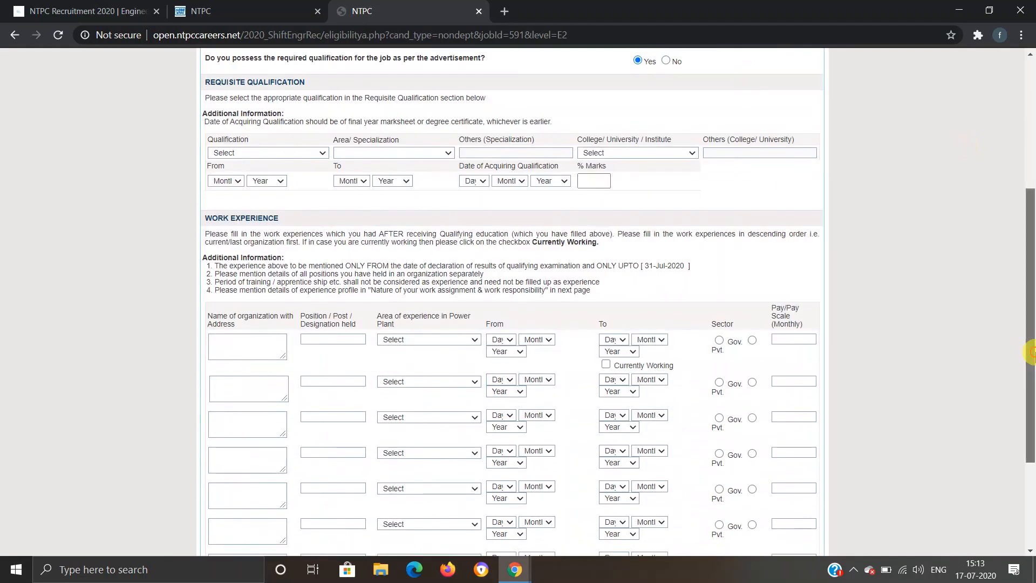
pyautogui.scroll(-3)
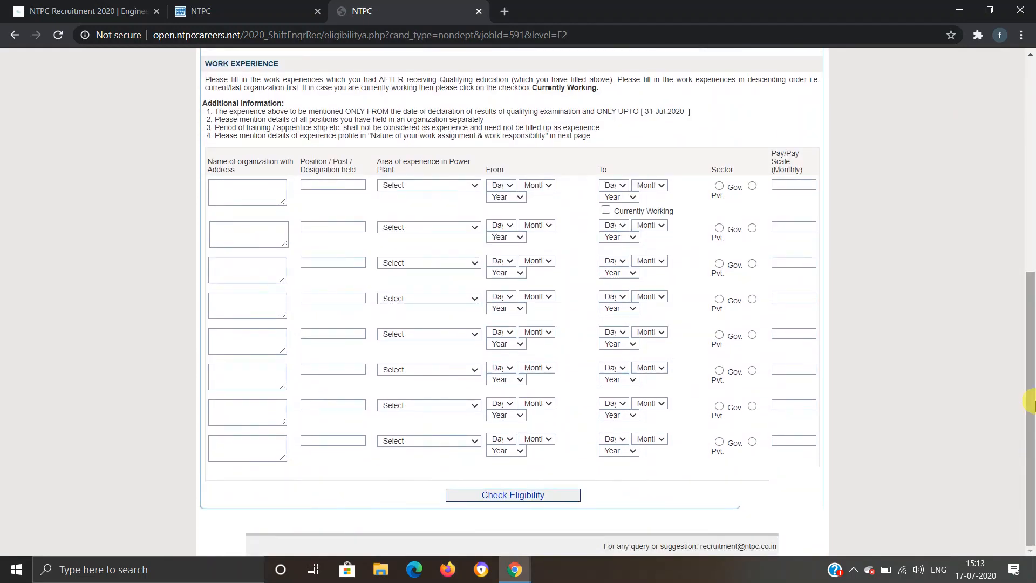
pyautogui.moveTo(537, 503)
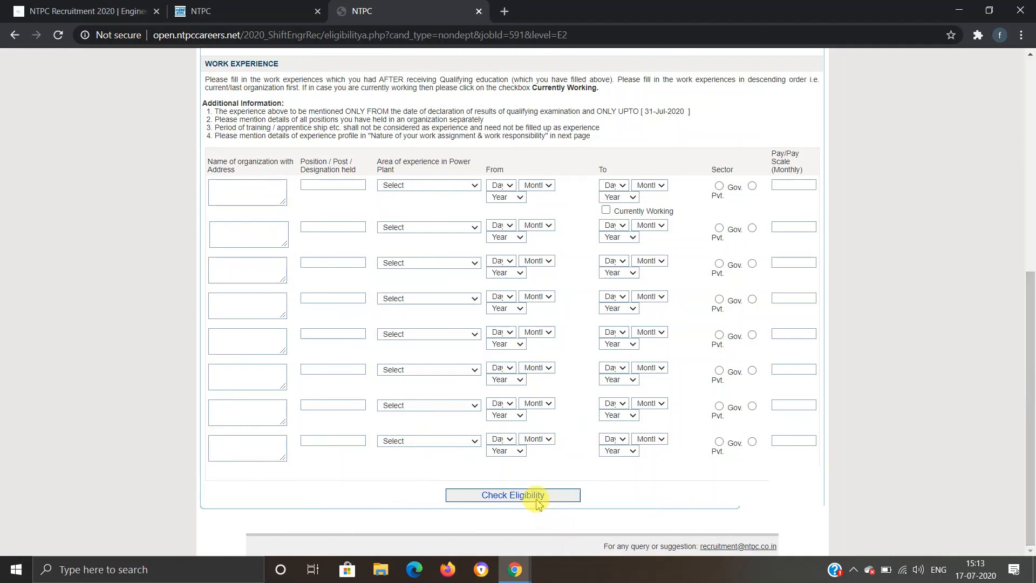
pyautogui.scroll(3)
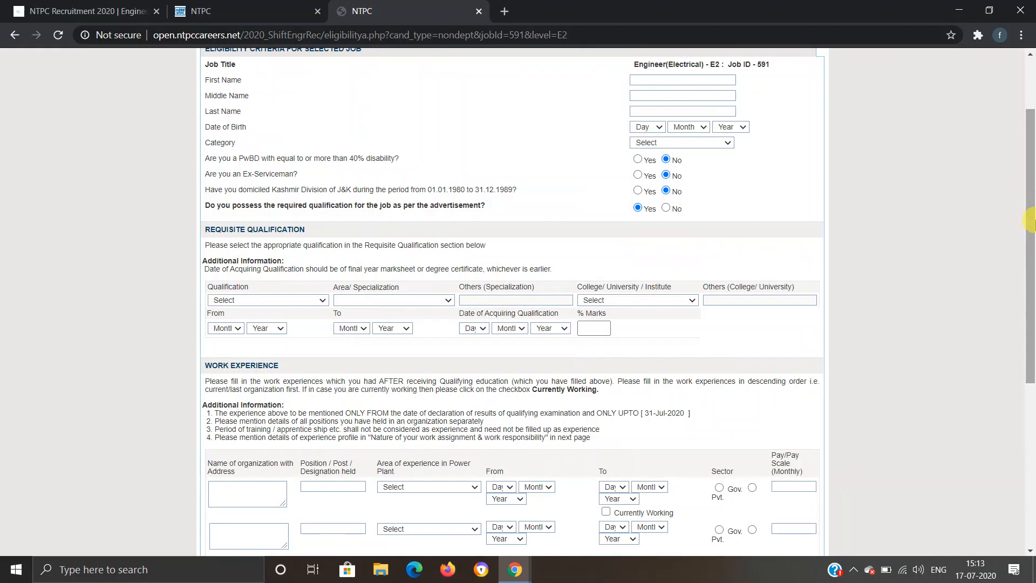
pyautogui.scroll(3)
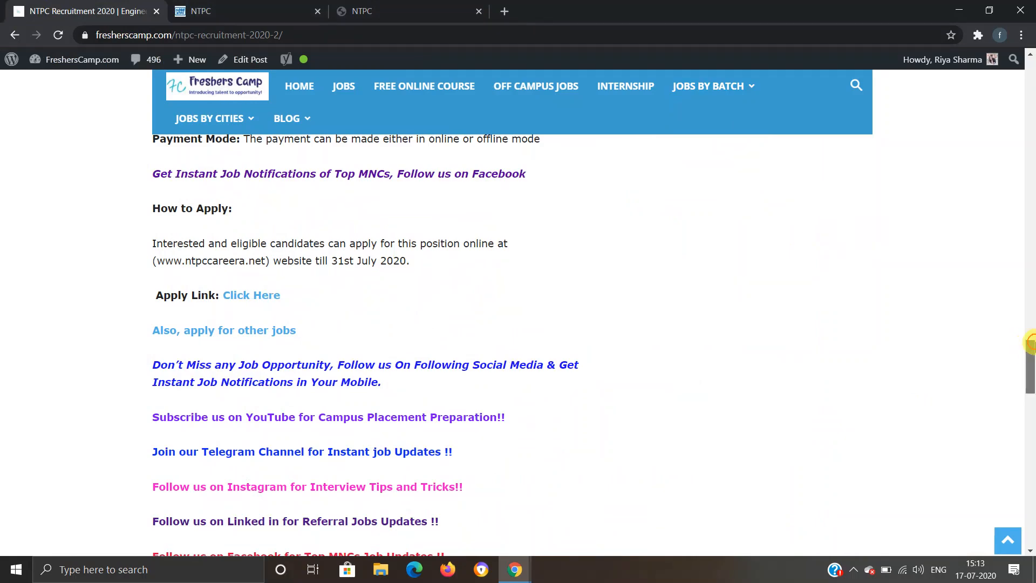
# Scroll back up to the NTPC Recruitment 2020 title and latest-posts list.
pyautogui.scroll(3)
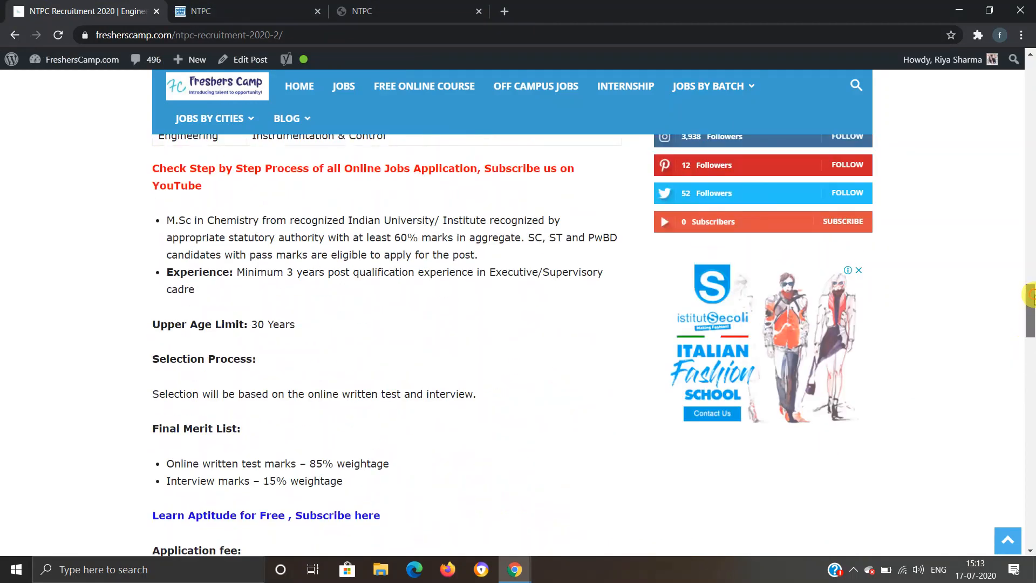
pyautogui.scroll(3)
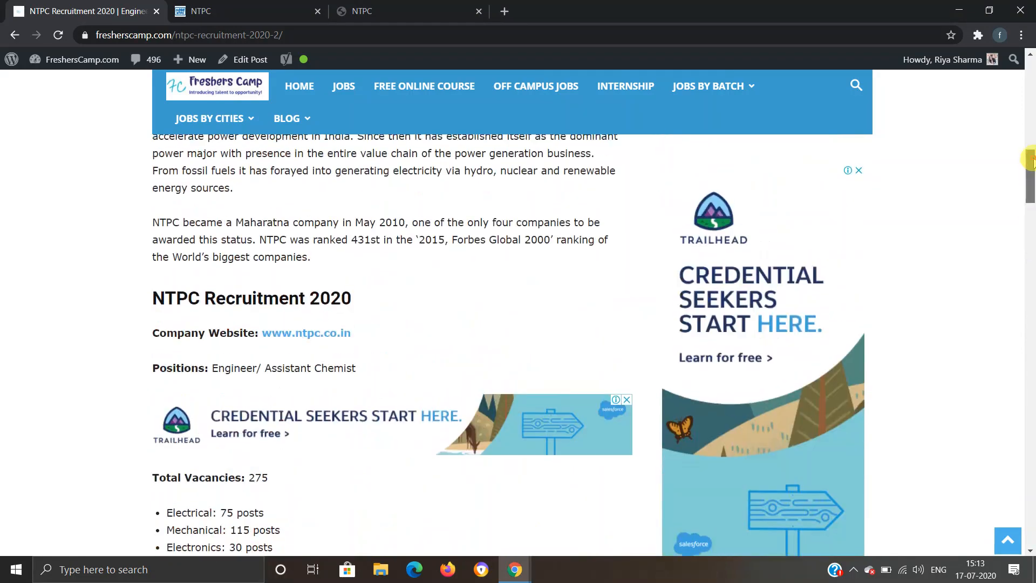
pyautogui.scroll(3)
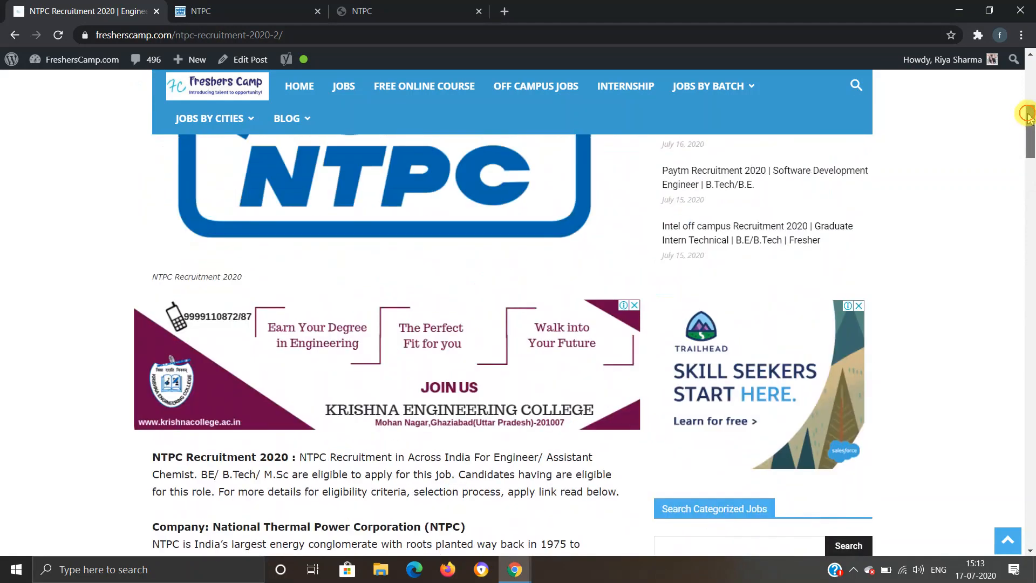
pyautogui.scroll(3)
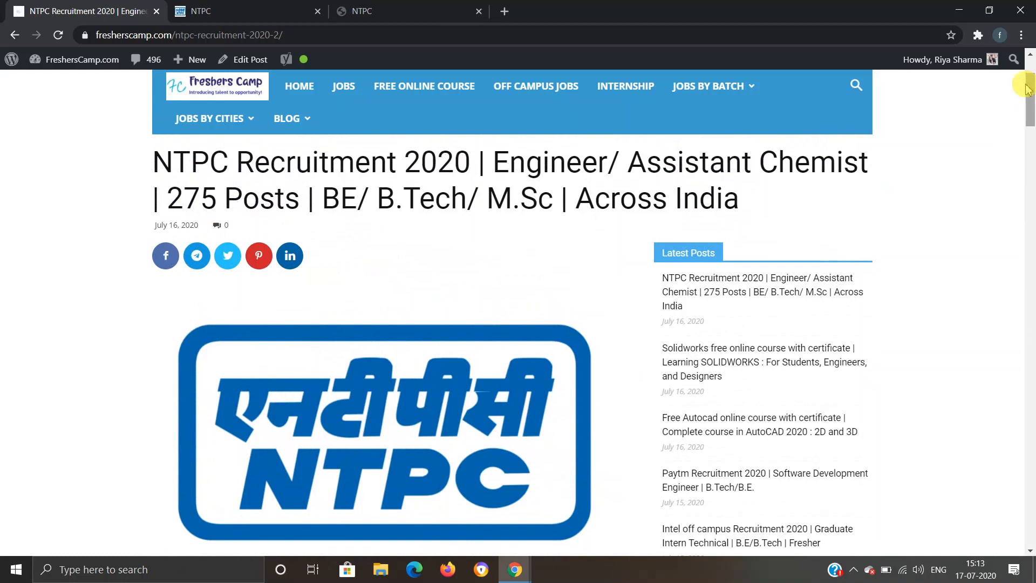